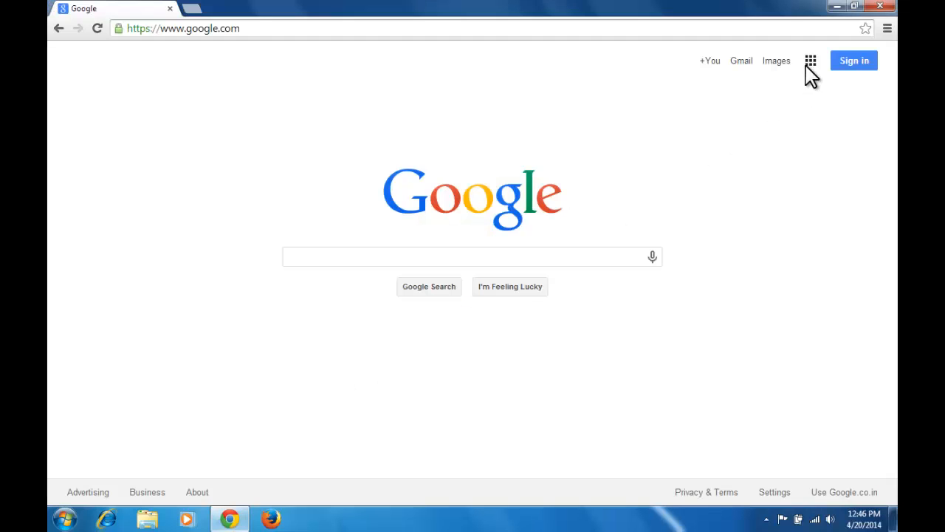
# Go from the Google homepage to the Google Play store via the apps menu
pyautogui.click(809, 61)
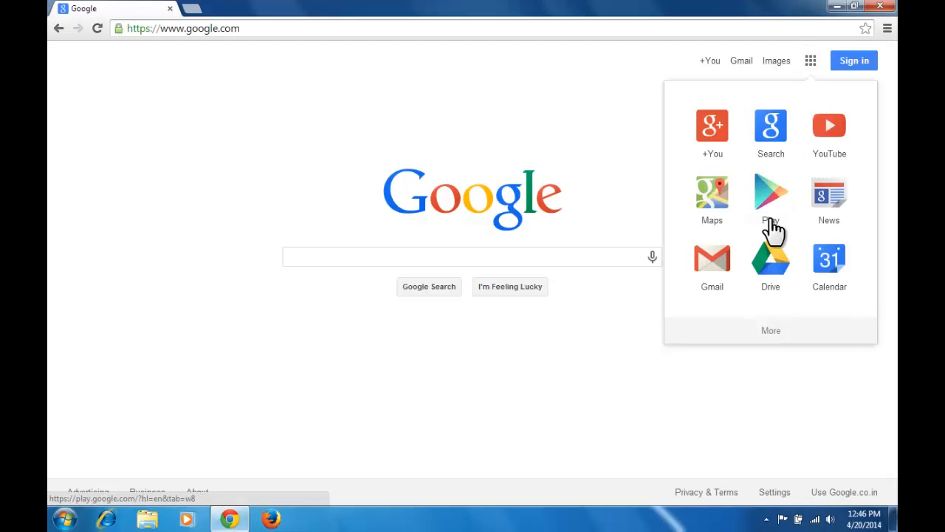
pyautogui.click(771, 195)
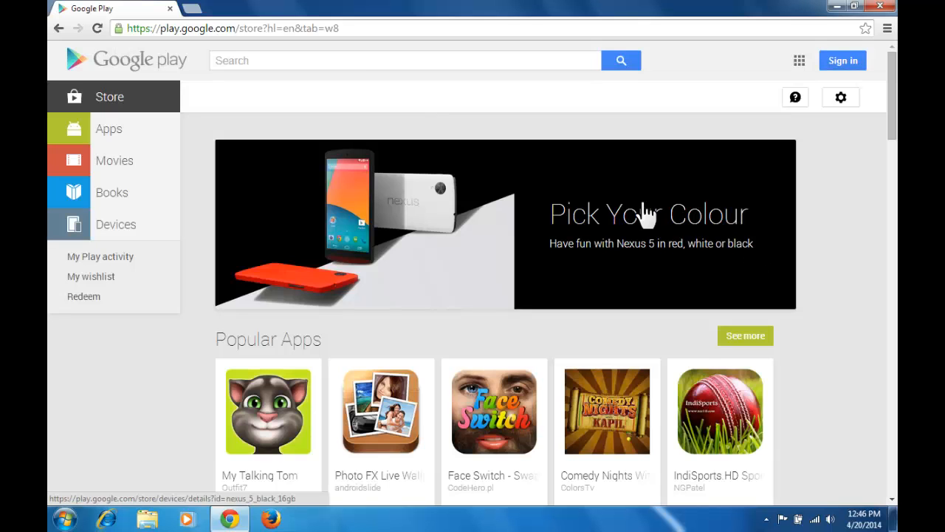
# Search the Play store for 'temple run' to reach the Temple Run 2 page
pyautogui.click(405, 61)
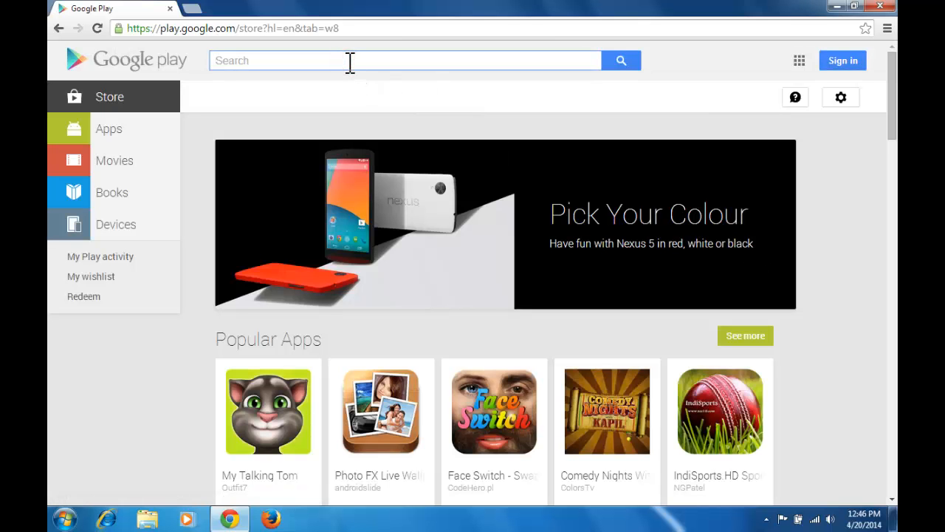
pyautogui.write('templ')
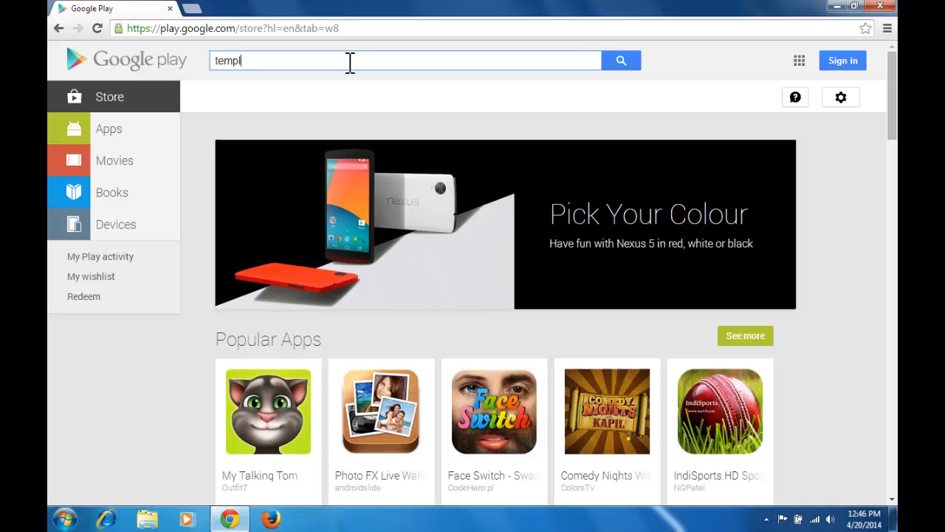
pyautogui.write('emple run')
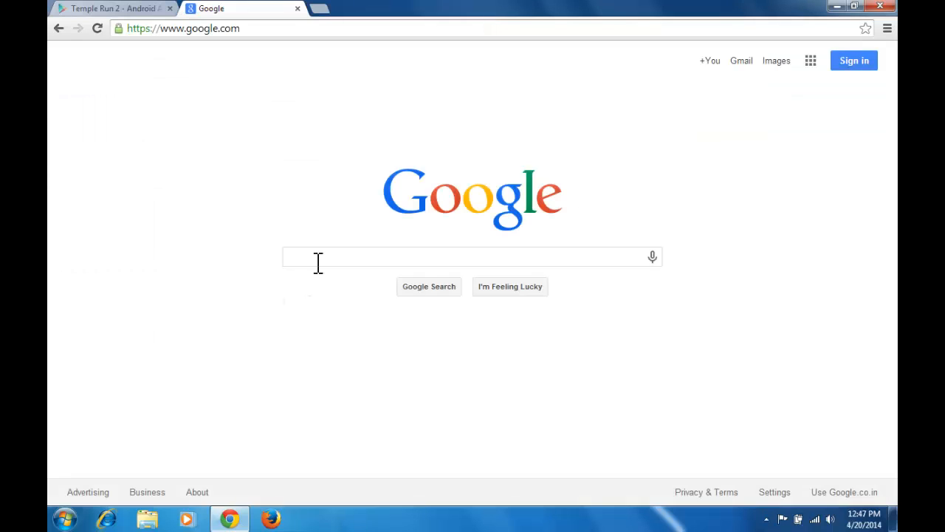
# Search Google for 'apk downloader' in a new tab and reach the evozi site
pyautogui.write('apk')
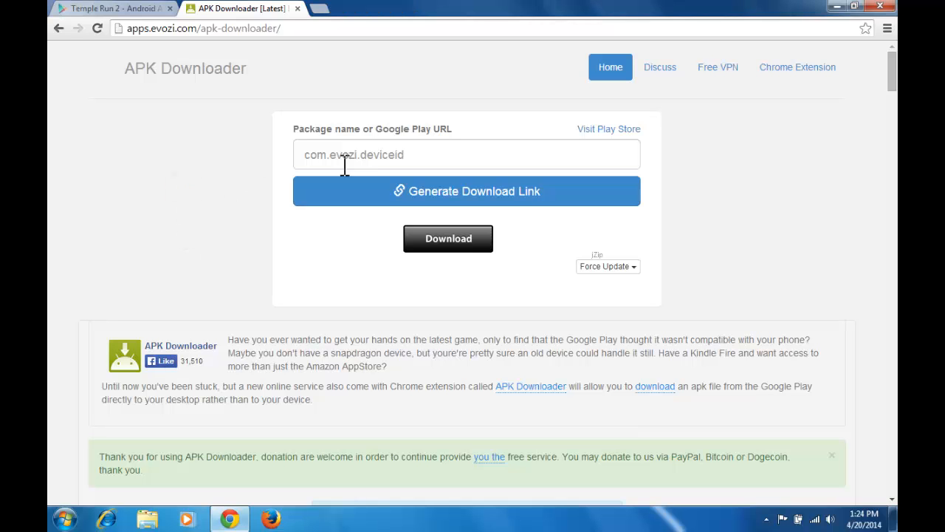
# Paste the Temple Run 2 Play link and generate its com.imangi.templerun2 download link
pyautogui.rightClick(343, 155)
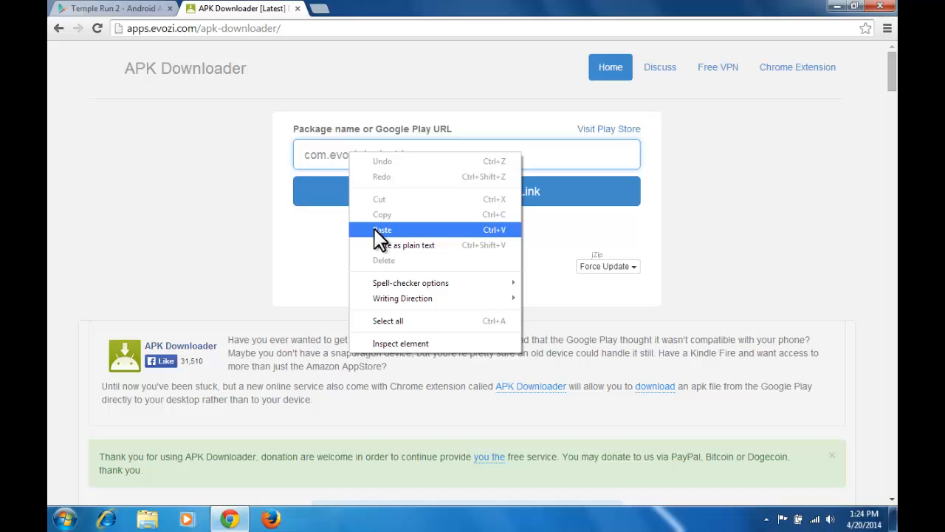
pyautogui.click(383, 230)
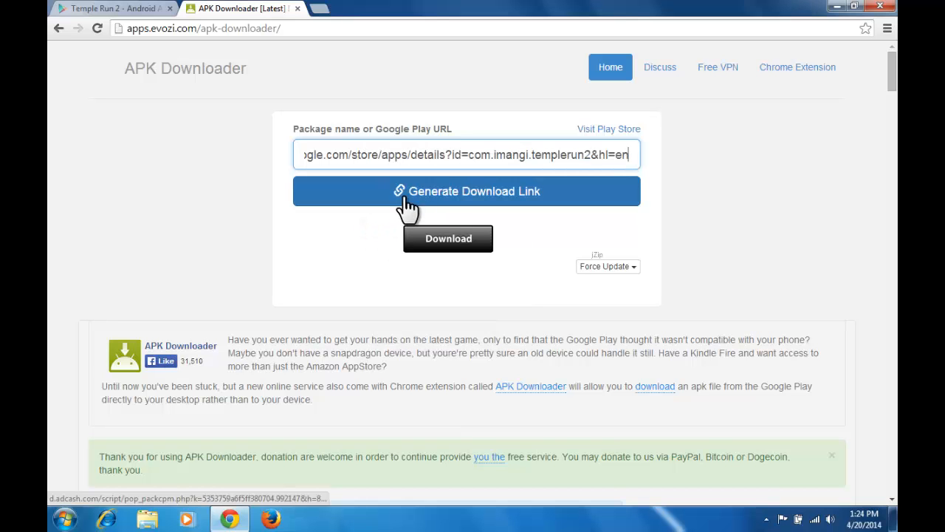
pyautogui.click(466, 190)
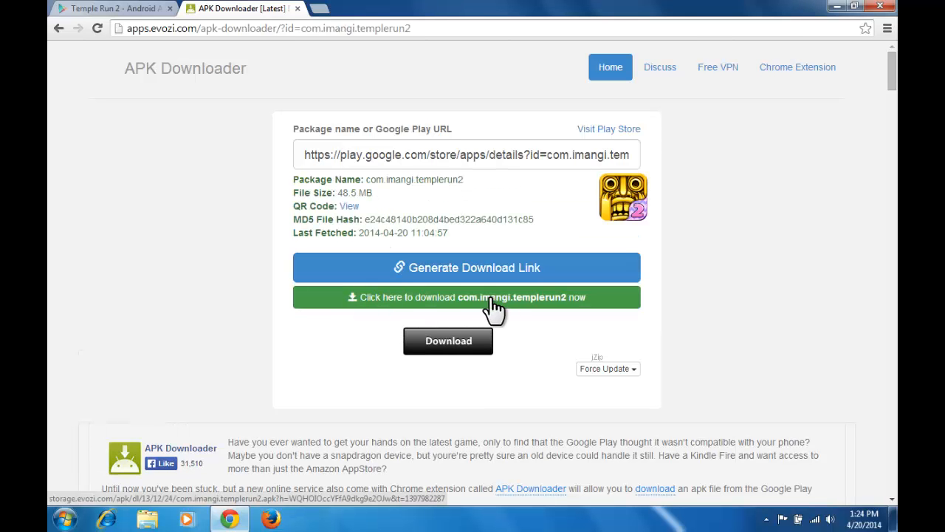
# Start downloading the 48.5 MB com.imangi.templerun2 APK
pyautogui.click(467, 297)
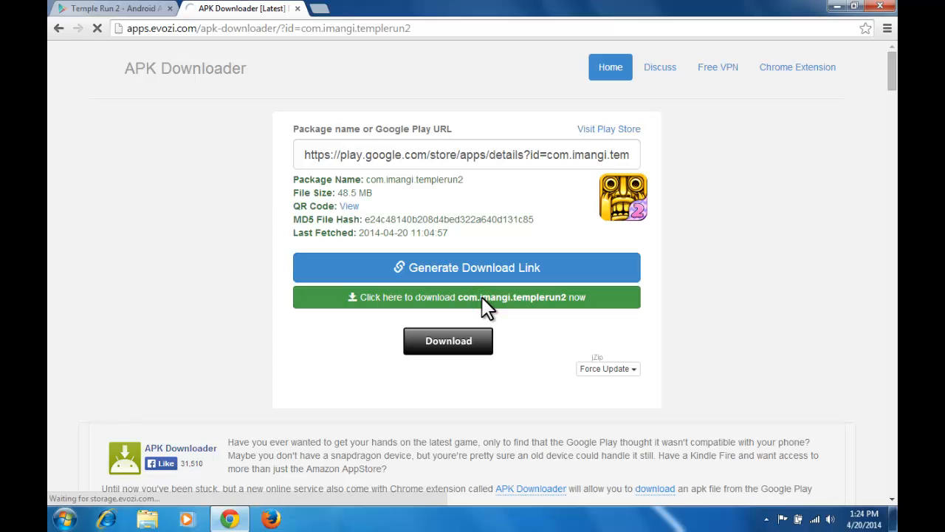
pyautogui.click(465, 297)
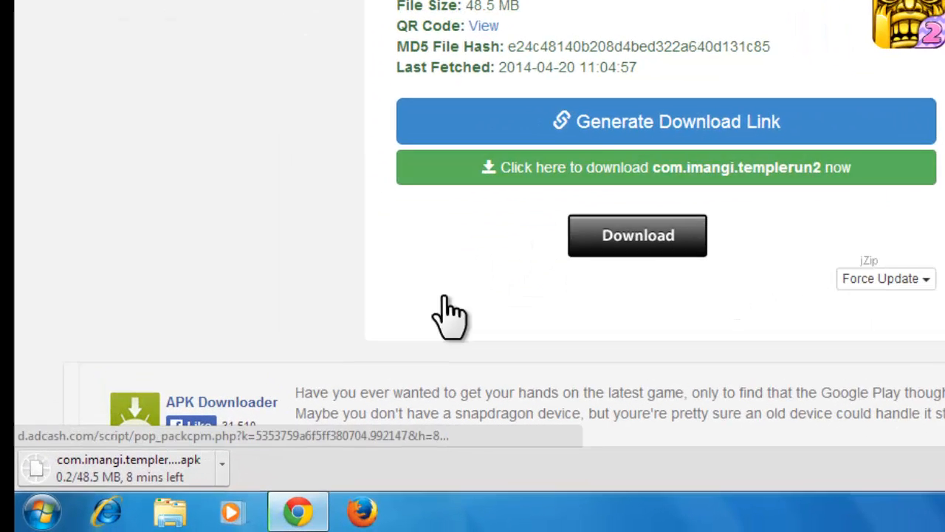